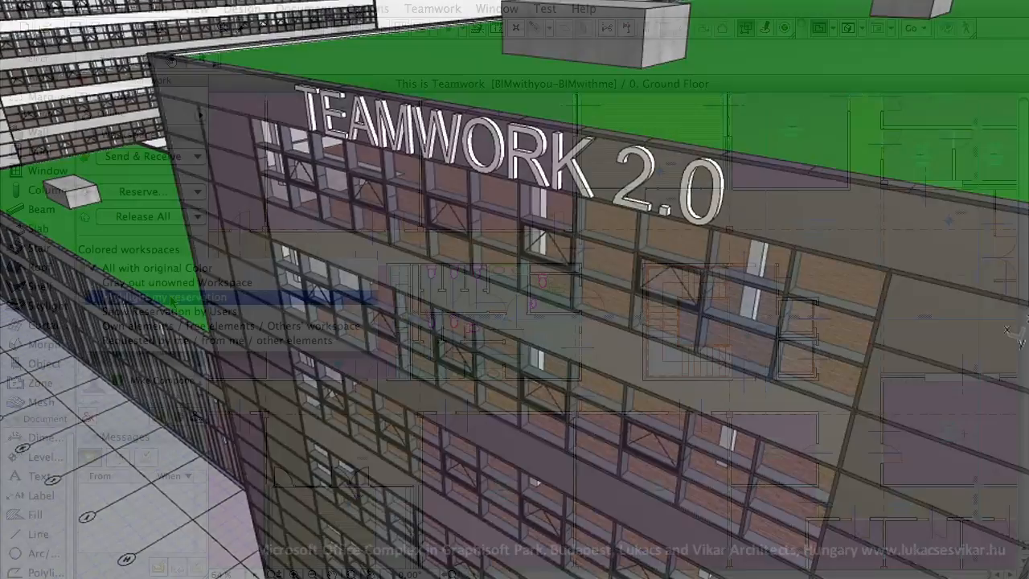
Review the server's Projects and Users, then show the Lead Architect role's Access Right list
{"action": "left_click", "coordinate": [152, 191]}
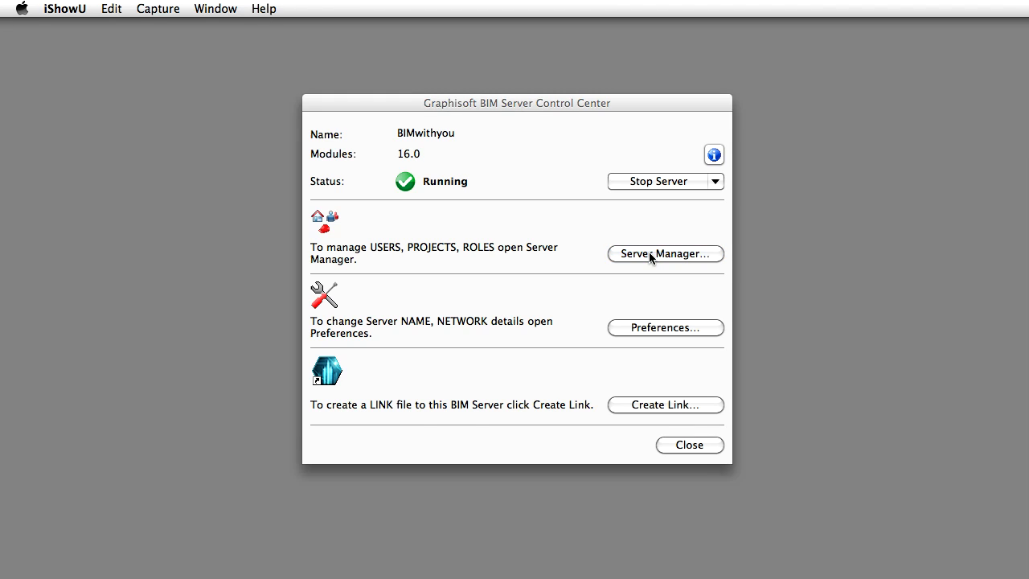
{"action": "left_click", "coordinate": [664, 254]}
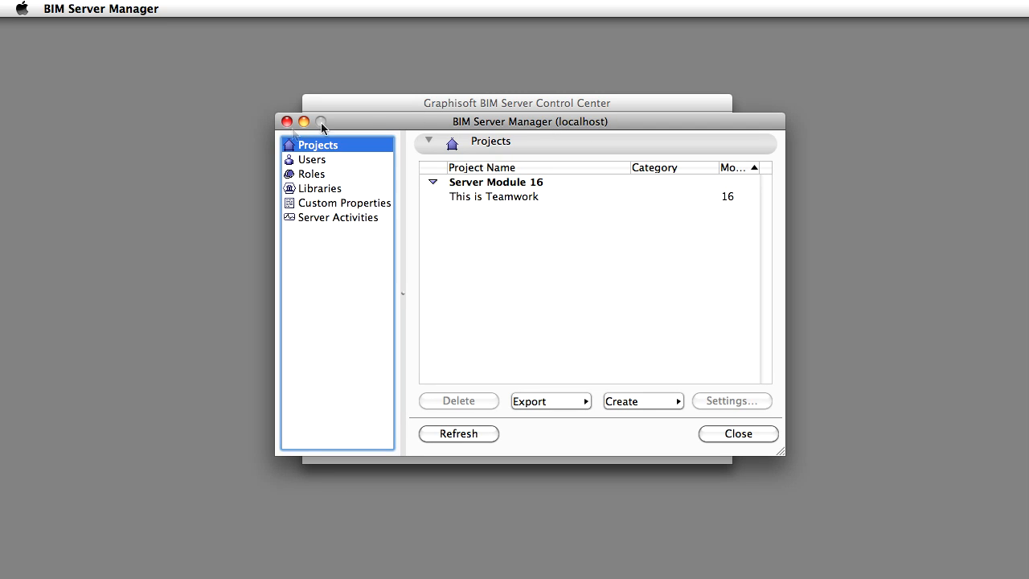
{"action": "left_click", "coordinate": [312, 160]}
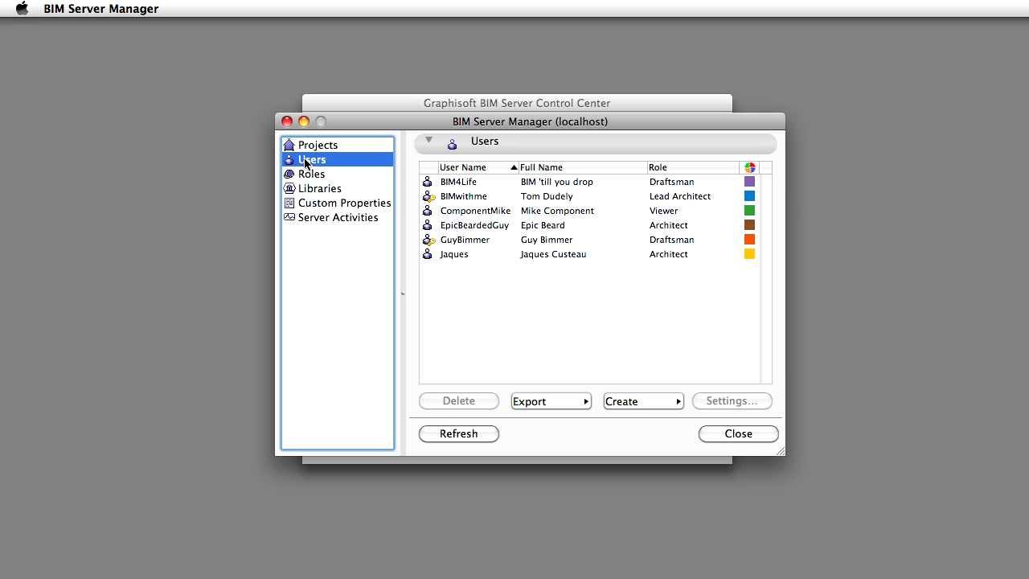
{"action": "left_click", "coordinate": [311, 174]}
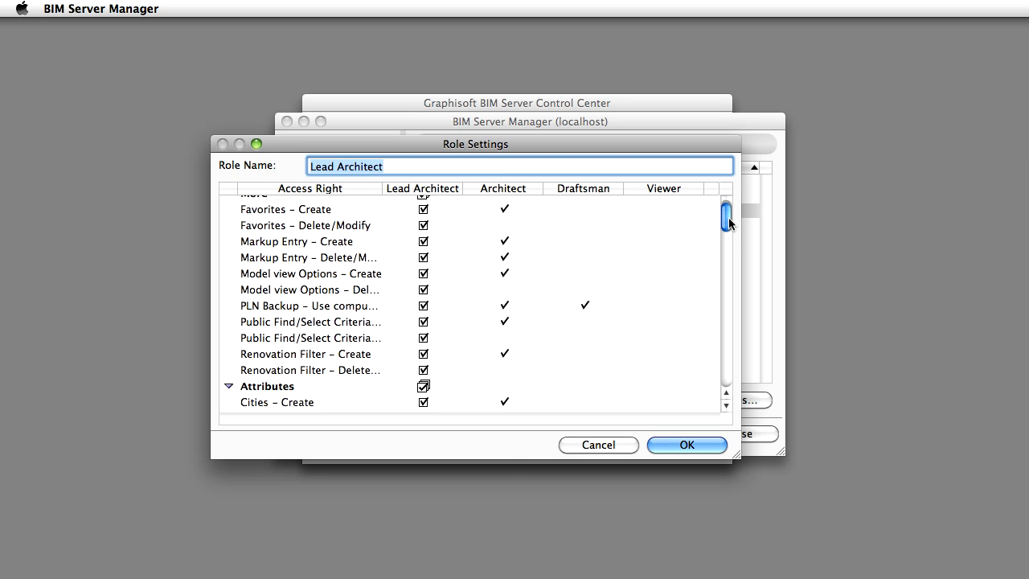
{"action": "left_click_drag", "start_coordinate": [727, 217], "coordinate": [727, 255]}
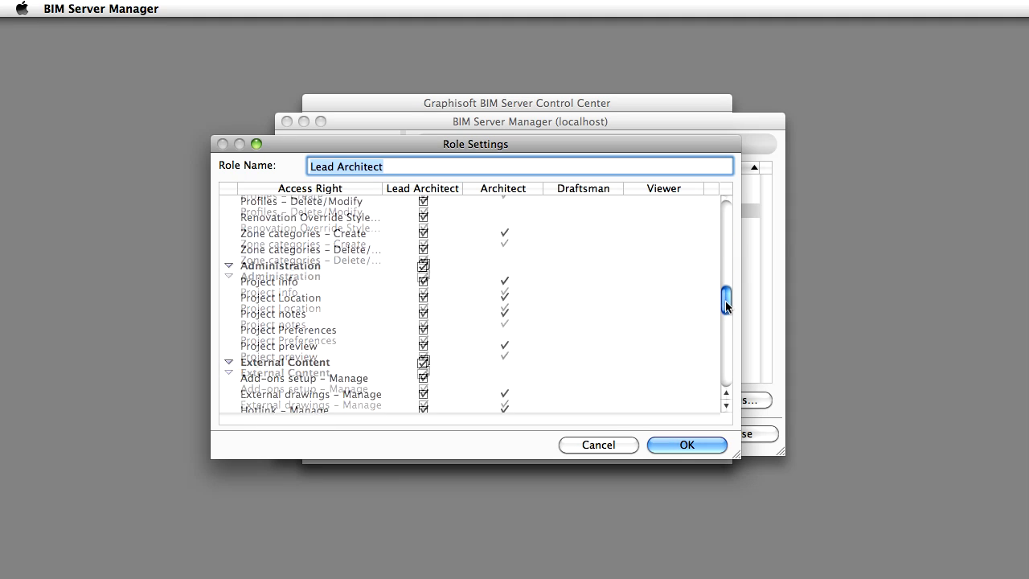
{"action": "left_click_drag", "start_coordinate": [727, 296], "coordinate": [726, 336]}
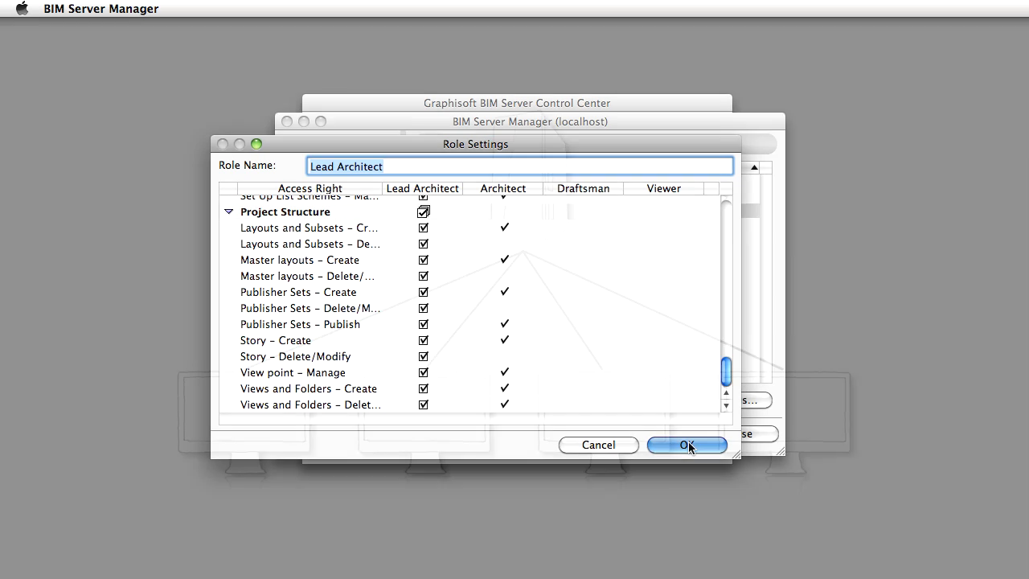
{"action": "left_click", "coordinate": [686, 444]}
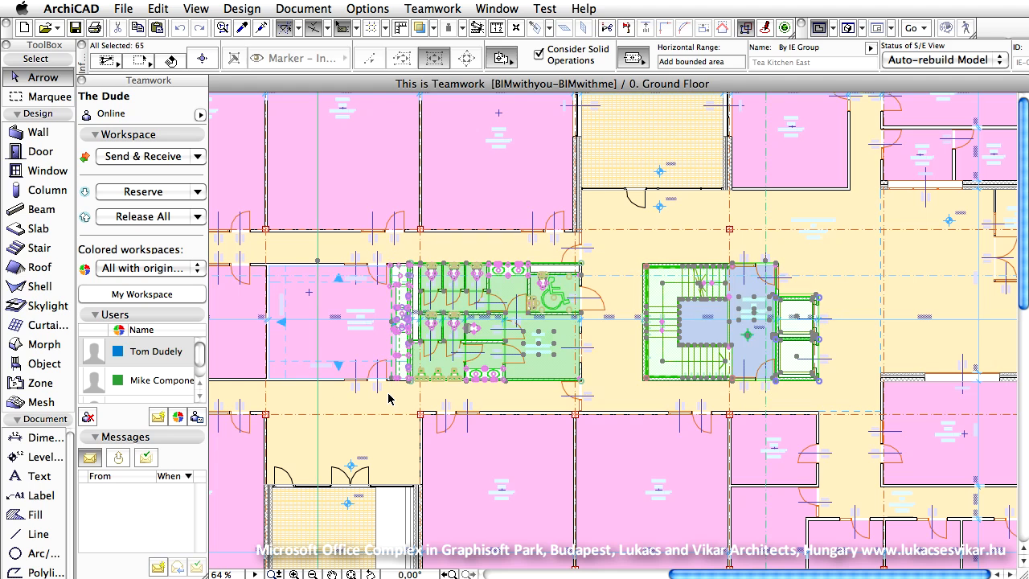
{"action": "mouse_move", "coordinate": [386, 373]}
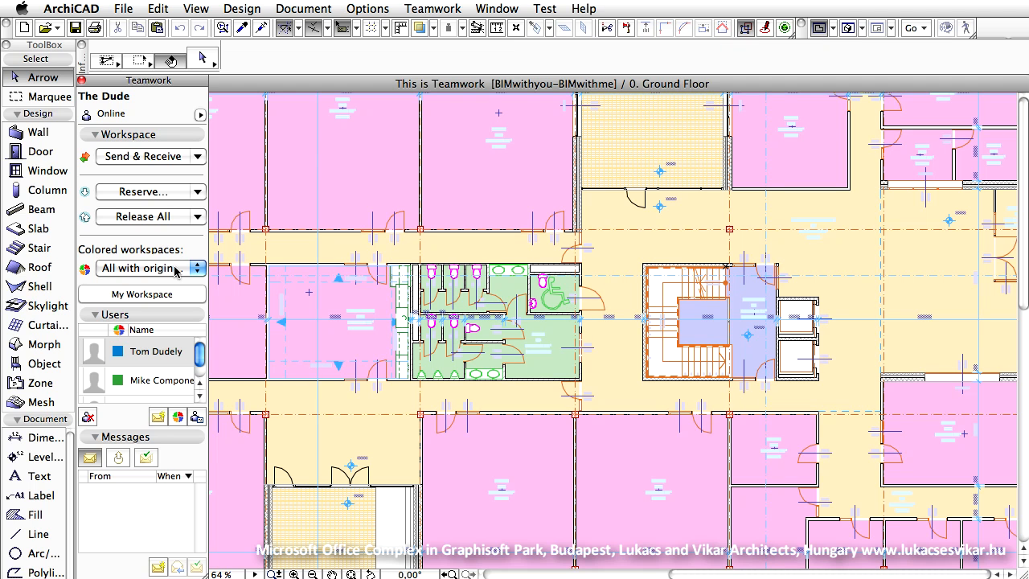
Set Colored workspaces to Highlight my reservation, then switch to another colouring scheme
{"action": "left_click", "coordinate": [143, 267]}
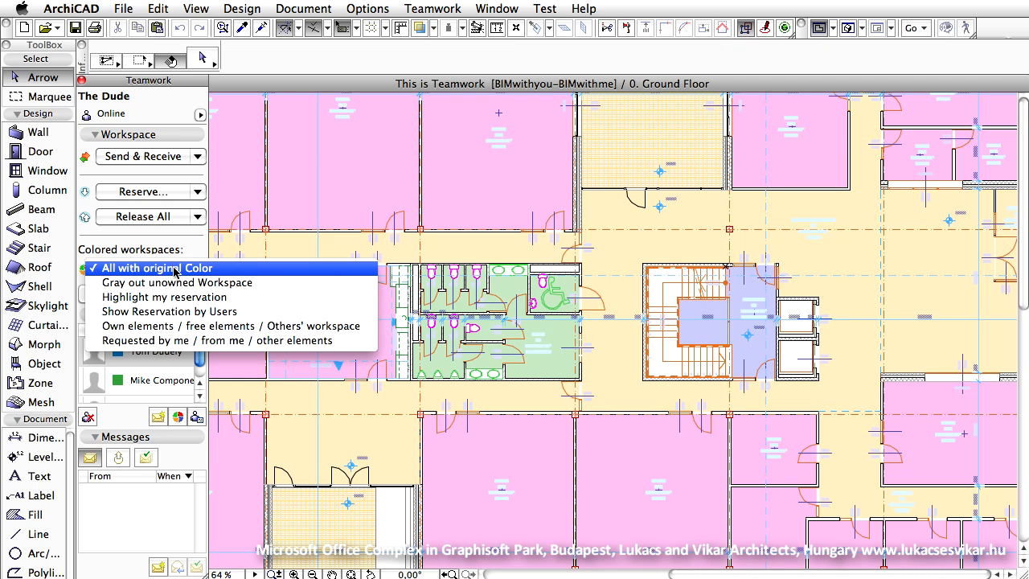
{"action": "left_click", "coordinate": [164, 296]}
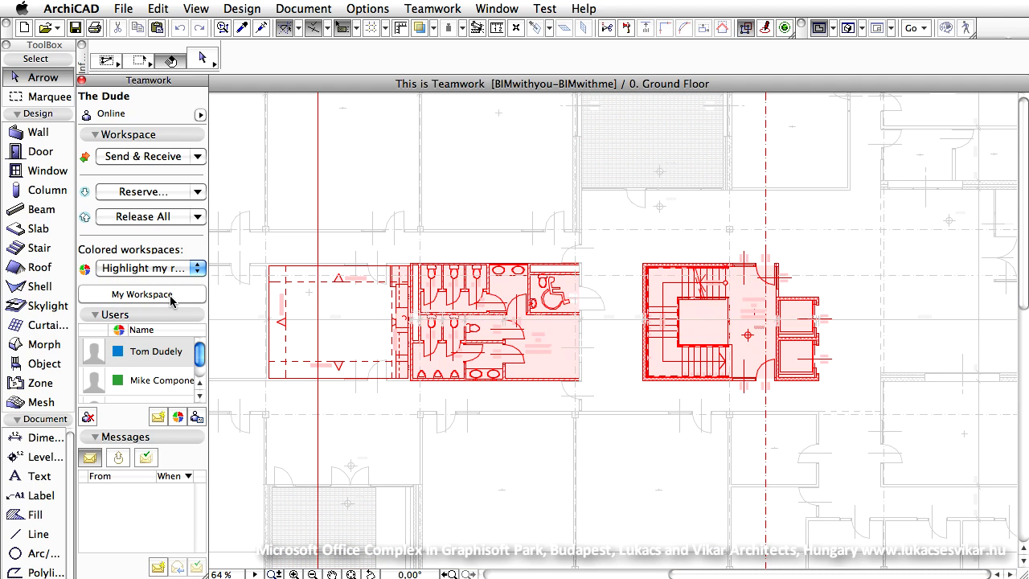
{"action": "left_click", "coordinate": [141, 267]}
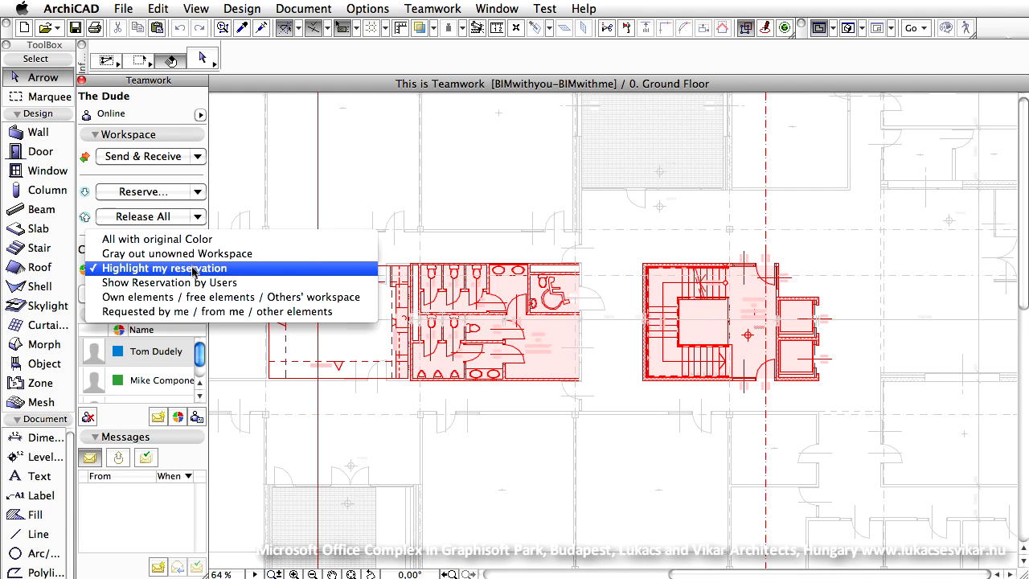
{"action": "left_click", "coordinate": [169, 283]}
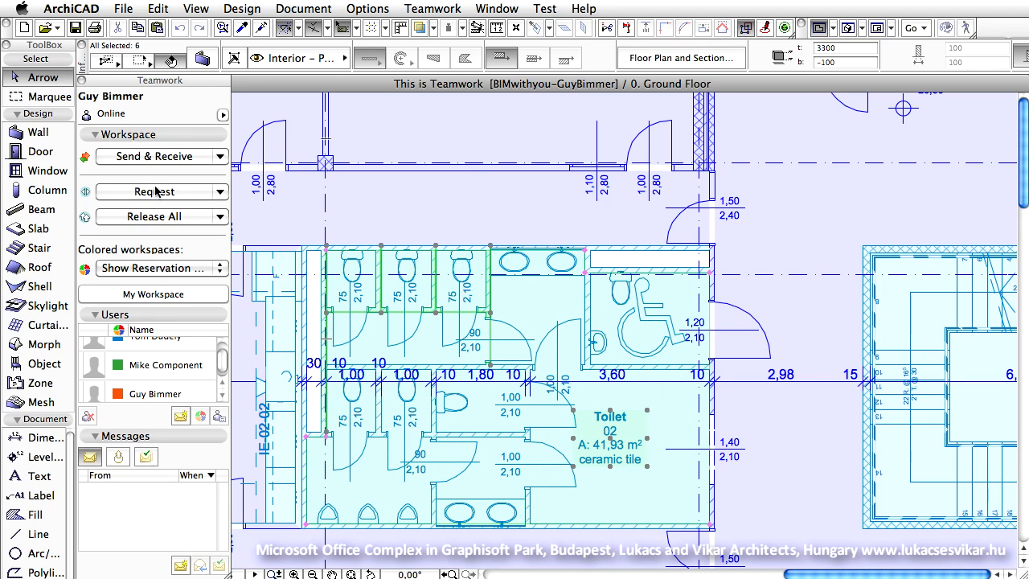
{"action": "left_click", "coordinate": [151, 192]}
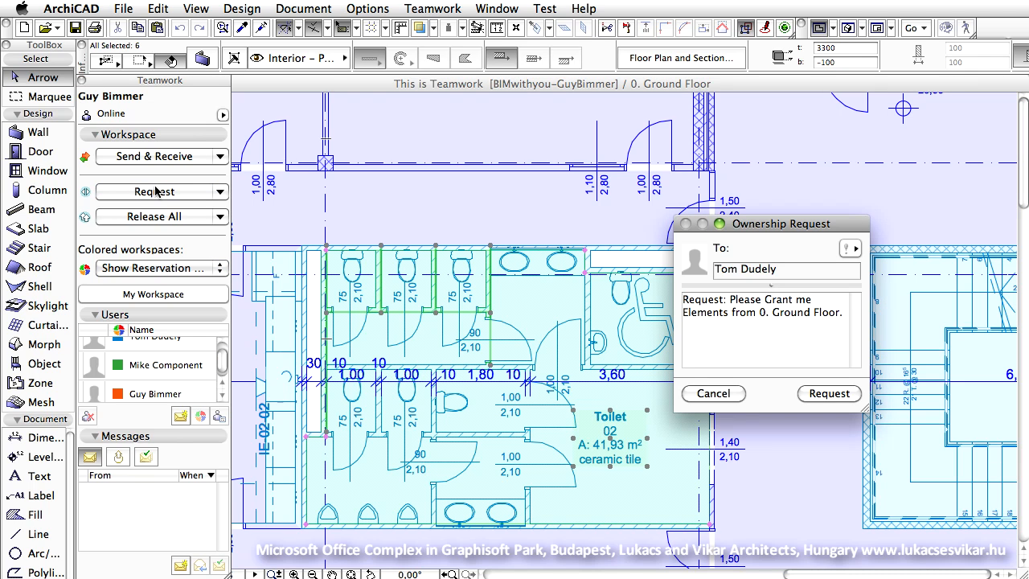
{"action": "mouse_move", "coordinate": [801, 393]}
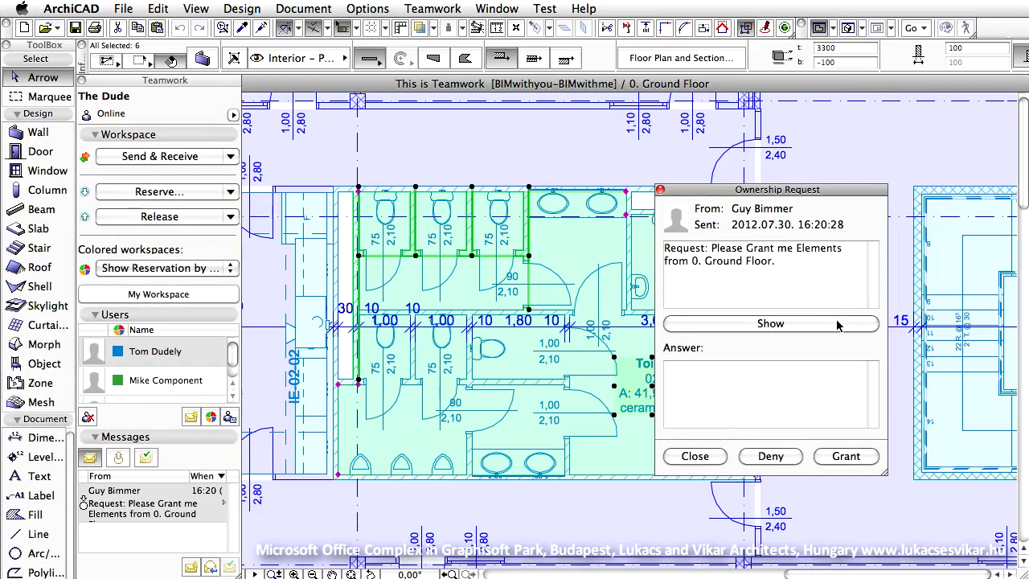
{"action": "mouse_move", "coordinate": [861, 473]}
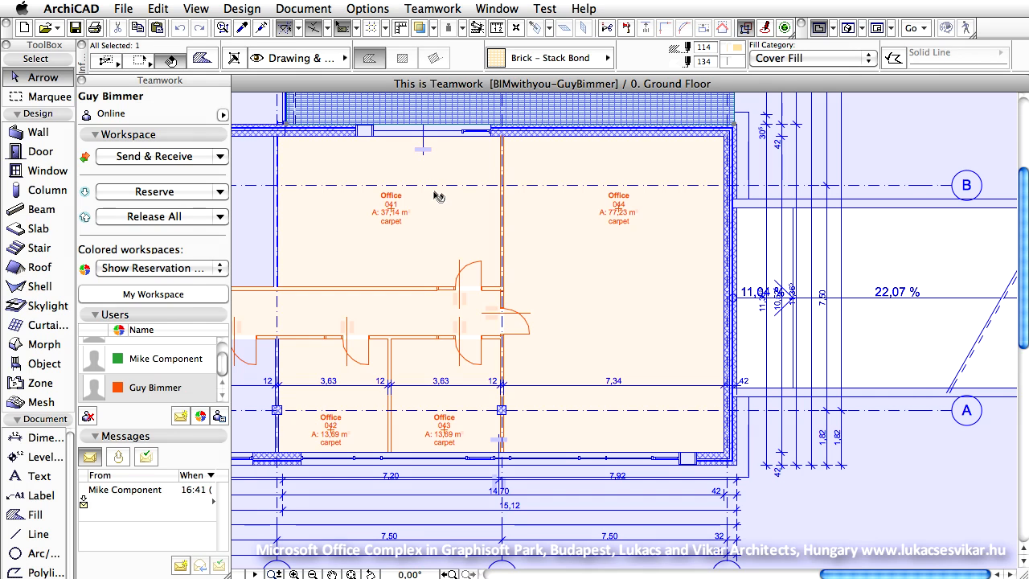
{"action": "right_click", "coordinate": [391, 209]}
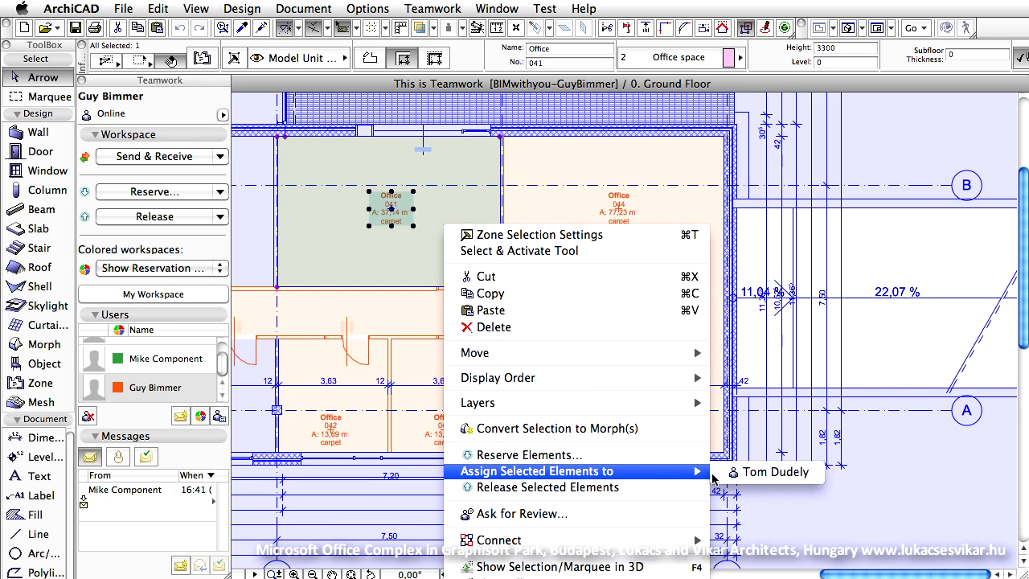
{"action": "left_click", "coordinate": [776, 473]}
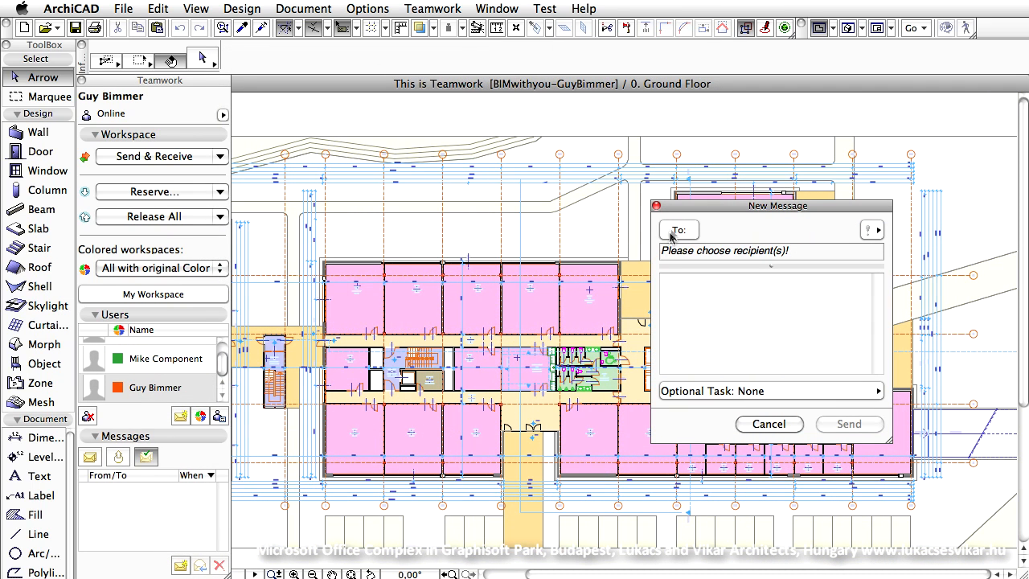
Send a Send Changes message to All Users and have the recipient send their changes
{"action": "left_click", "coordinate": [679, 230]}
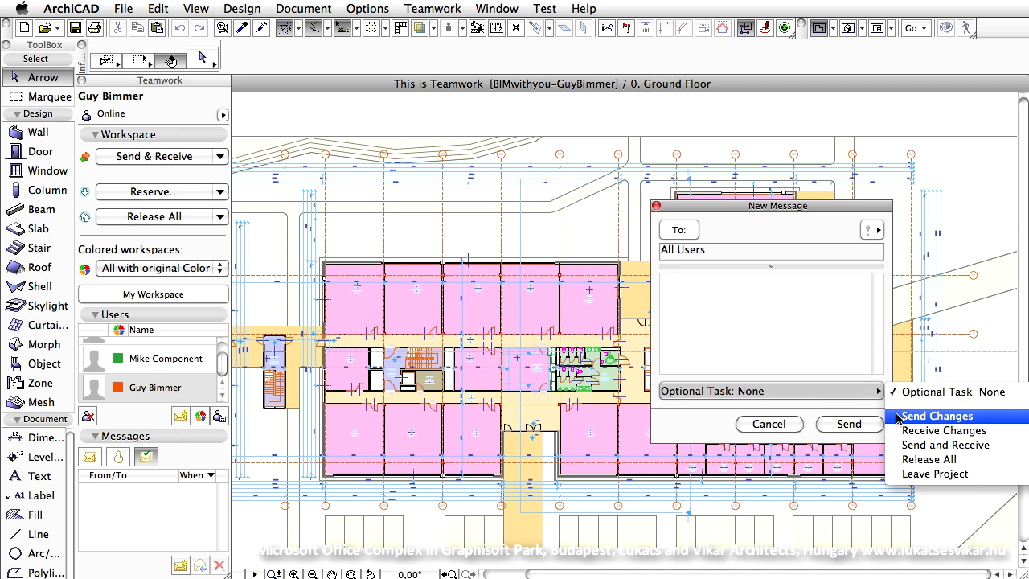
{"action": "left_click", "coordinate": [935, 415]}
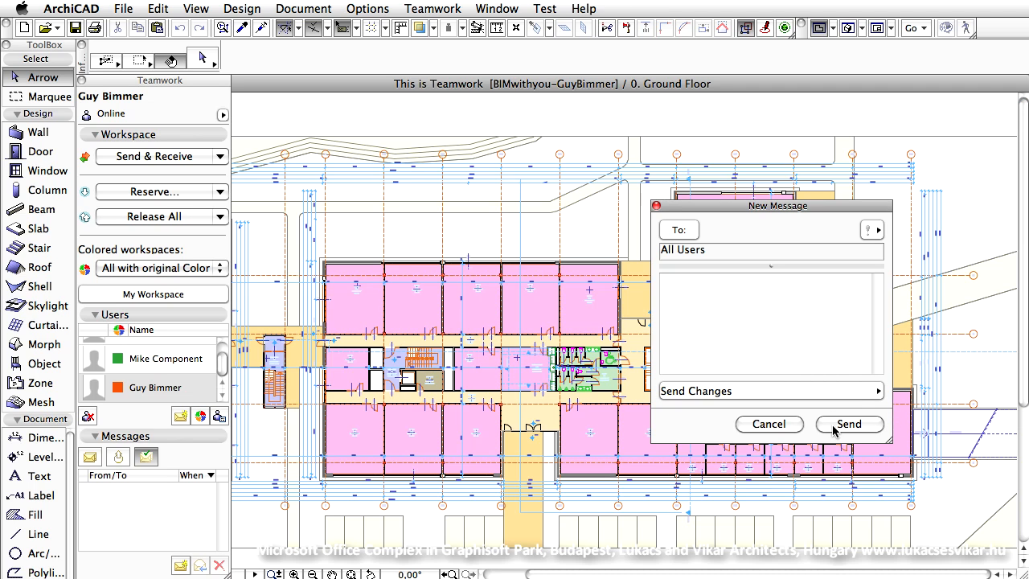
{"action": "left_click", "coordinate": [849, 425]}
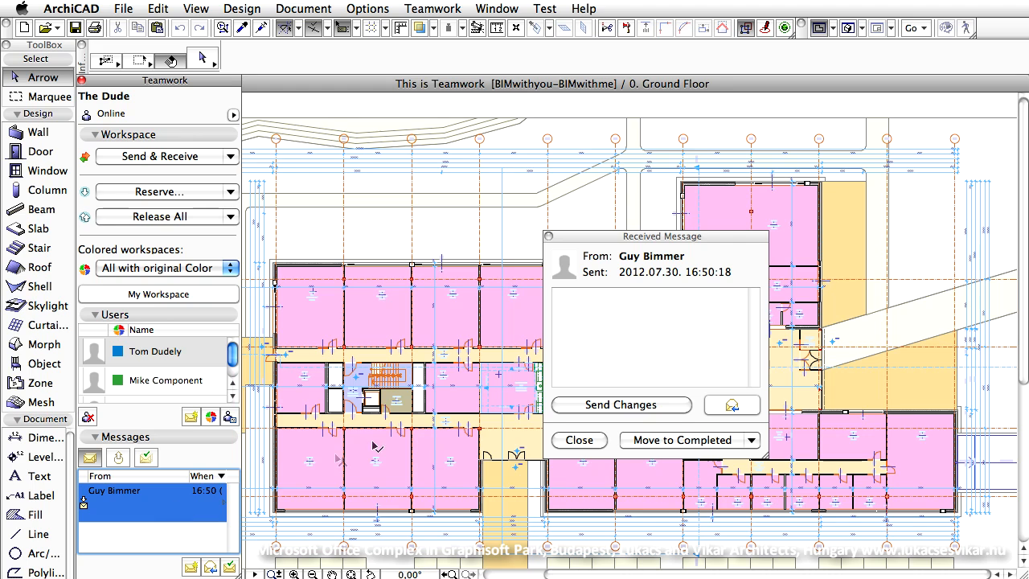
{"action": "left_click", "coordinate": [579, 440]}
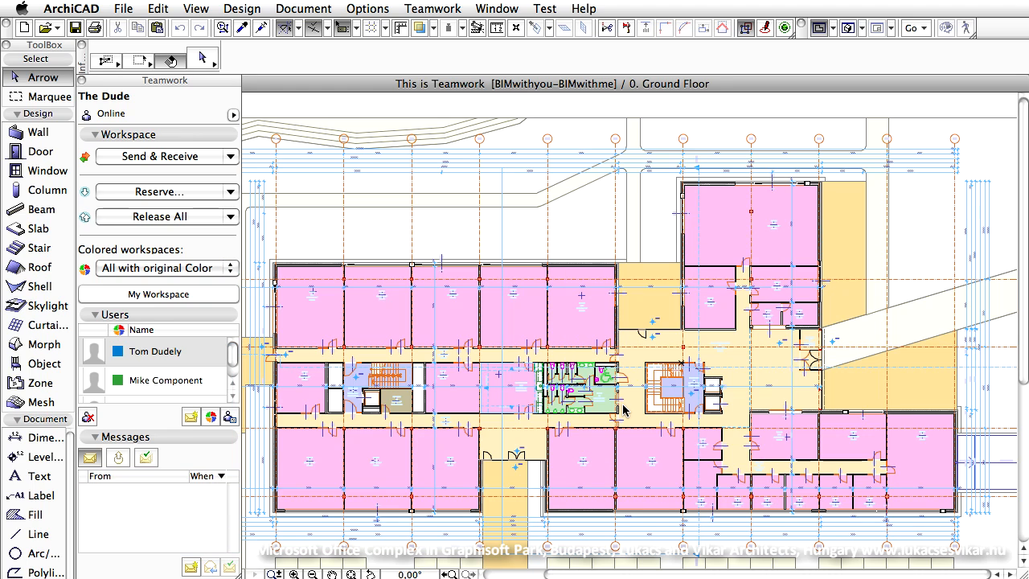
{"action": "left_click", "coordinate": [158, 156]}
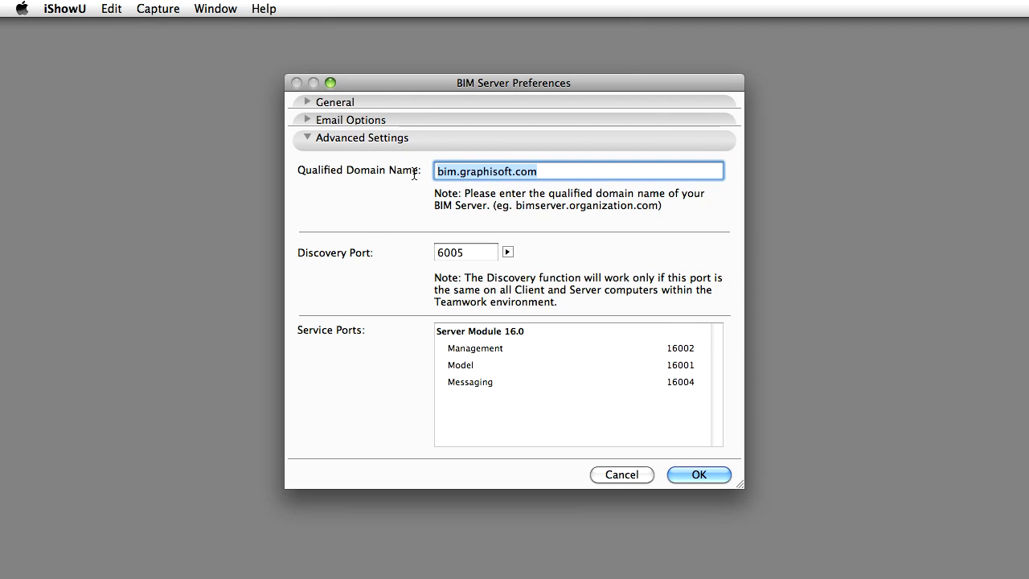
{"action": "mouse_move", "coordinate": [410, 173]}
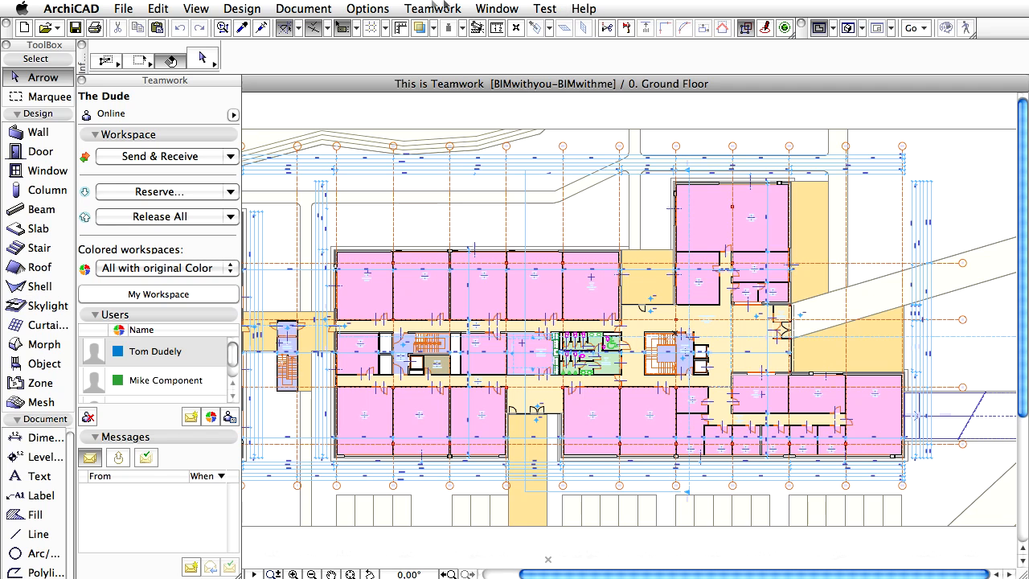
Use Teamwork > Reserve All to receive server changes and reserve every project element
{"action": "left_click", "coordinate": [431, 9]}
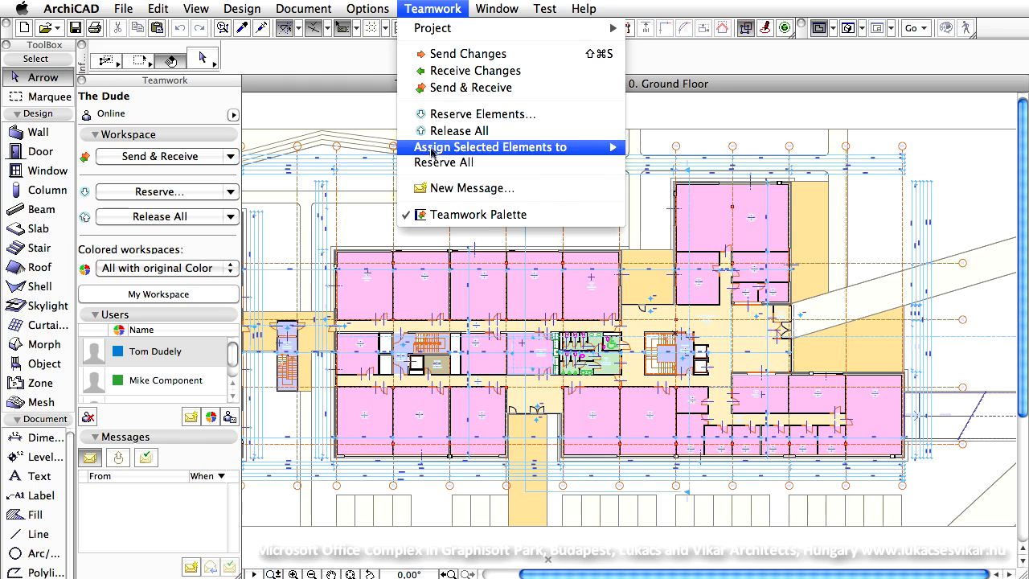
{"action": "left_click", "coordinate": [444, 163]}
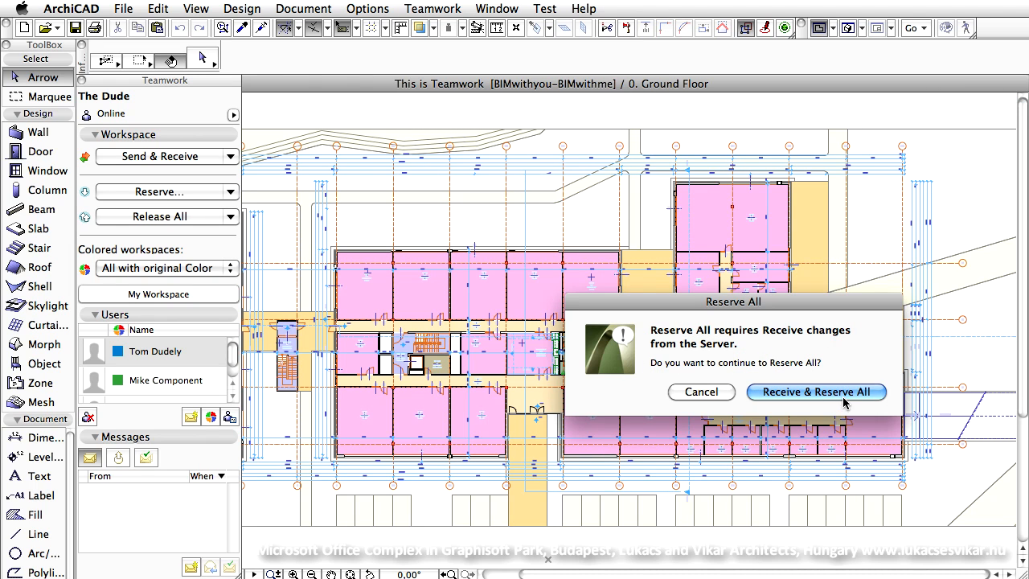
{"action": "left_click", "coordinate": [817, 392]}
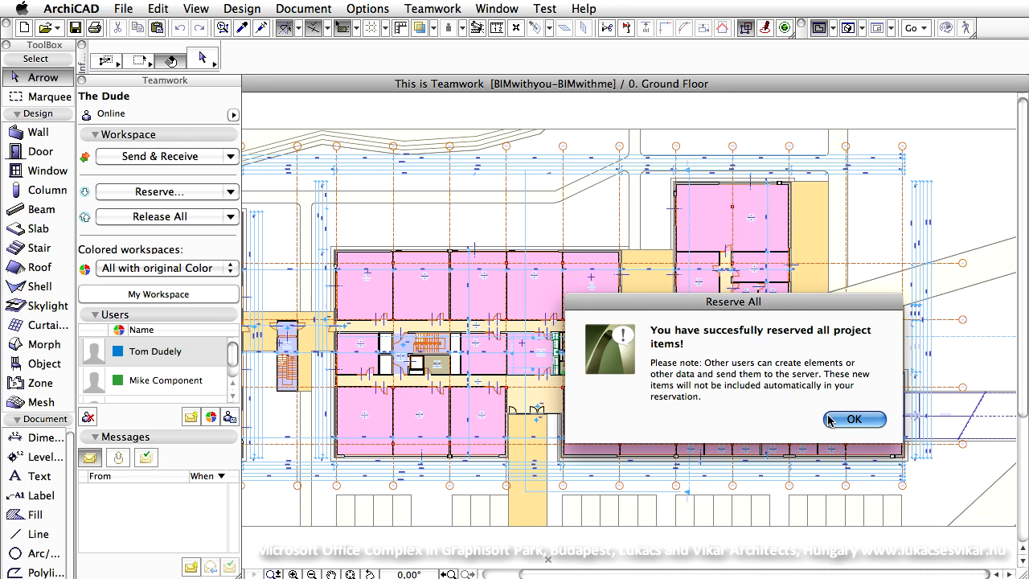
{"action": "left_click", "coordinate": [854, 418]}
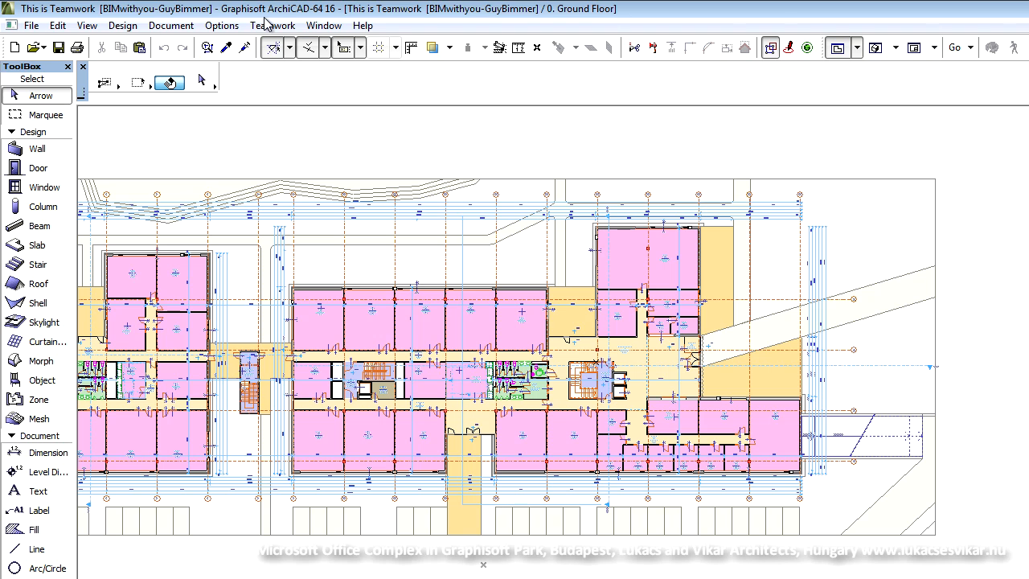
Create a Travel Pack of the project with Default libraries and save the .twtravel file
{"action": "left_click", "coordinate": [272, 26]}
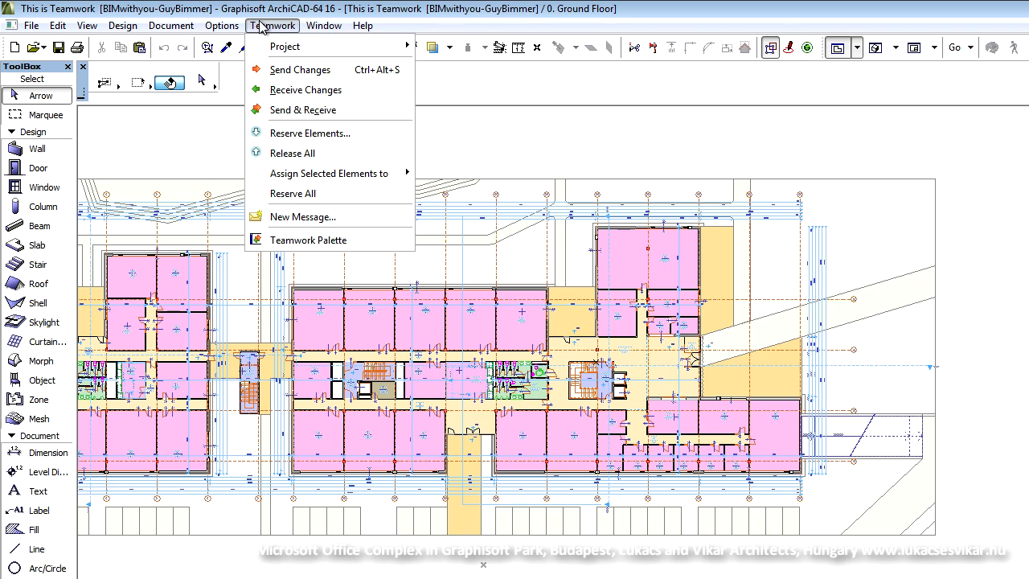
{"action": "left_click", "coordinate": [287, 45]}
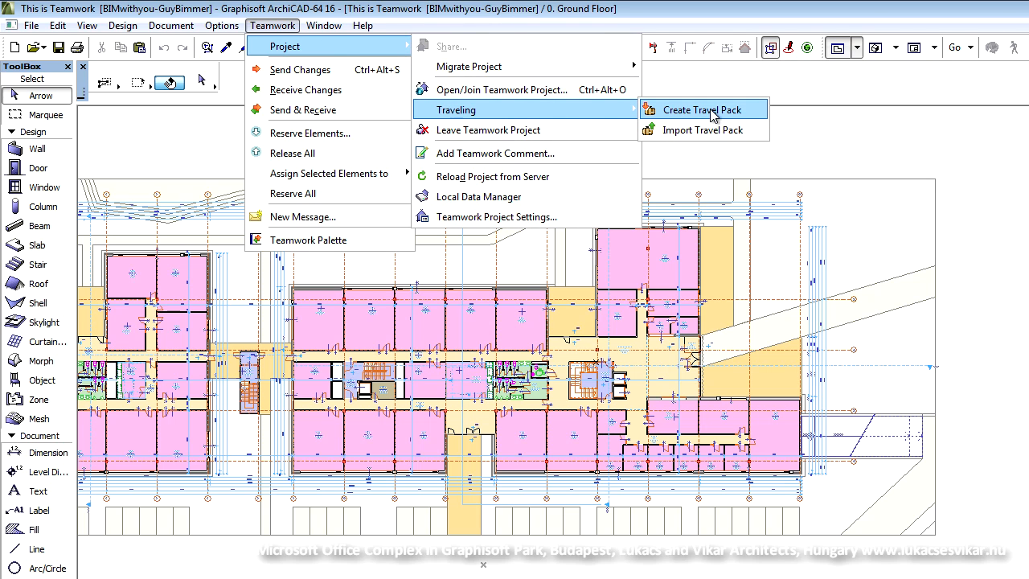
{"action": "left_click", "coordinate": [700, 109]}
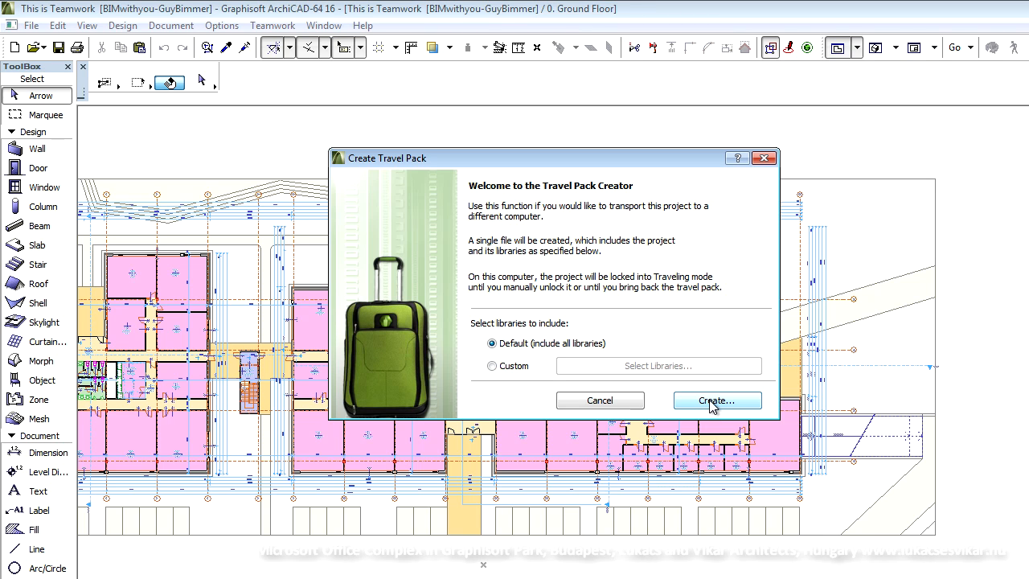
{"action": "left_click", "coordinate": [716, 401]}
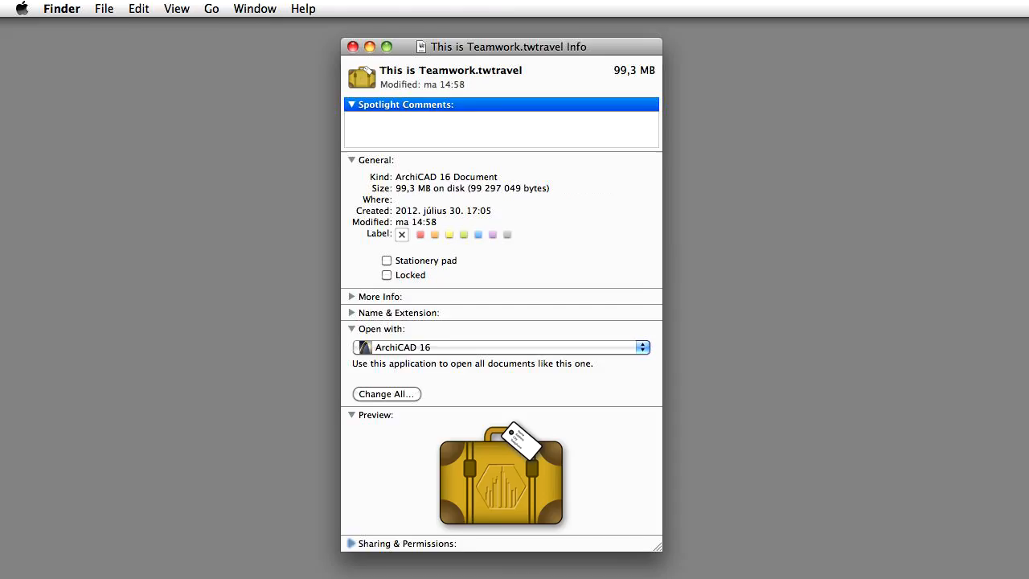
{"action": "left_click", "coordinate": [122, 10]}
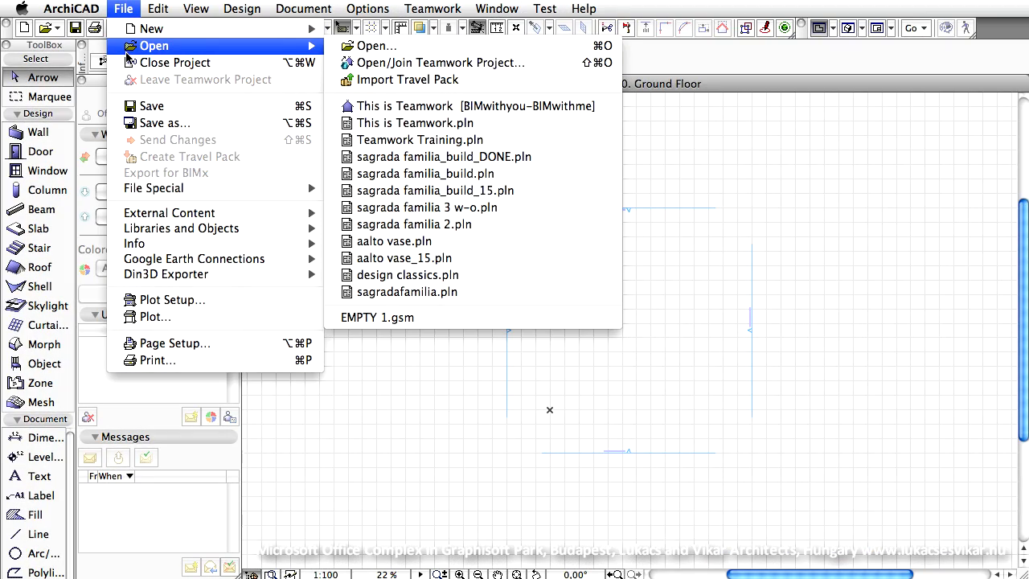
Import This is Teamwork.twtravel to reopen the project, then create another travel pack from it
{"action": "left_click", "coordinate": [408, 80]}
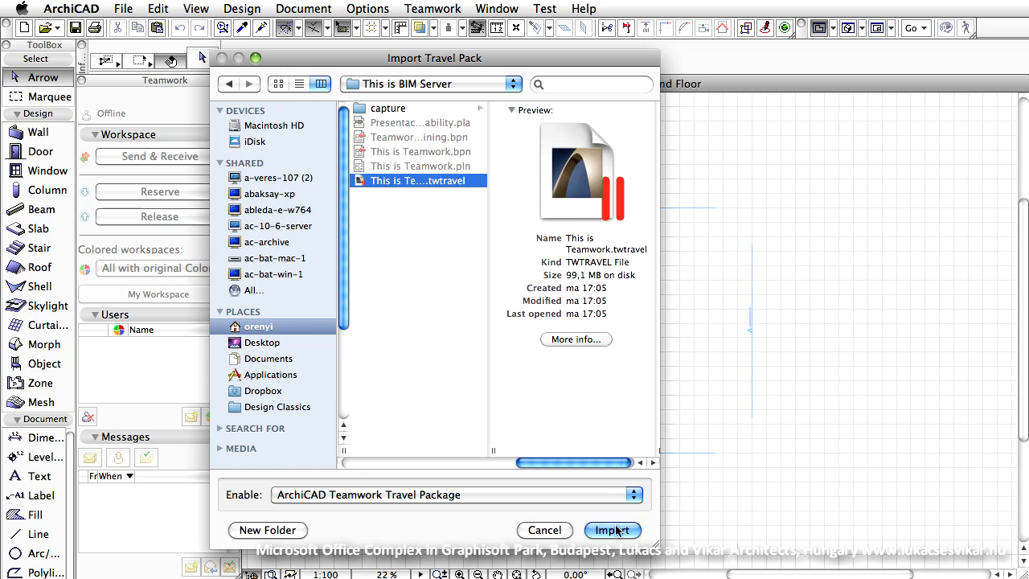
{"action": "left_click", "coordinate": [611, 531]}
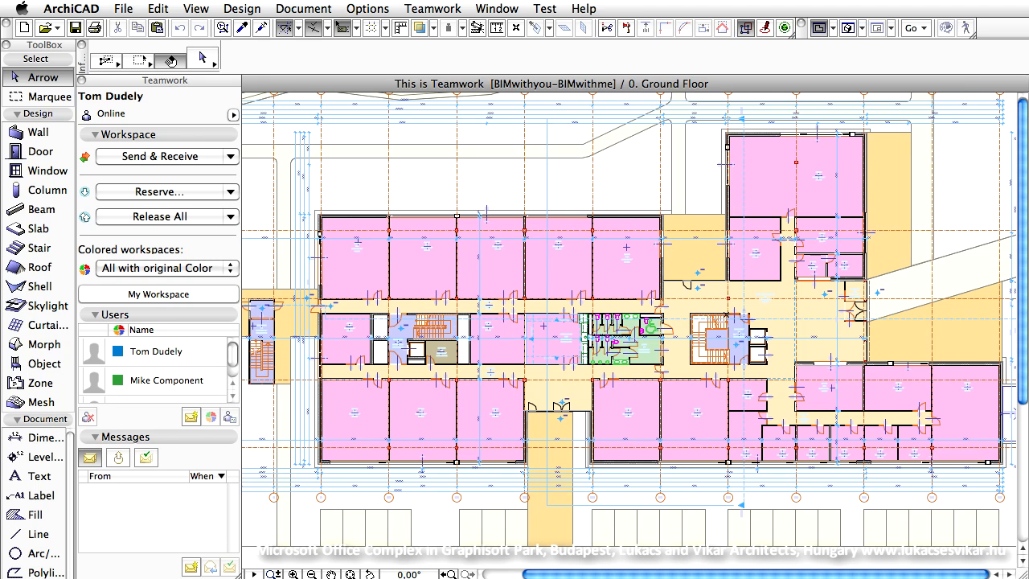
{"action": "left_click", "coordinate": [272, 26]}
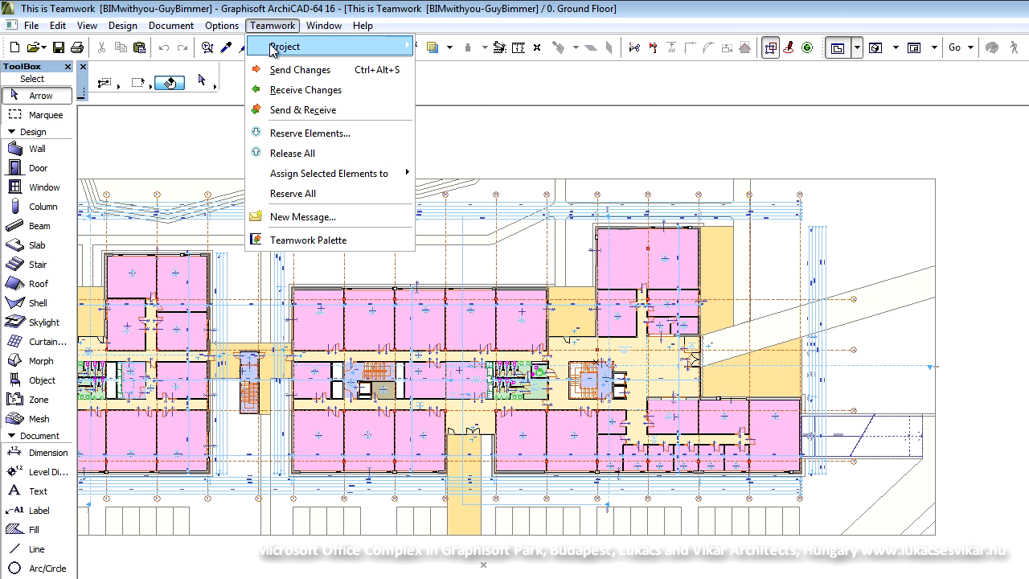
{"action": "mouse_move", "coordinate": [456, 109]}
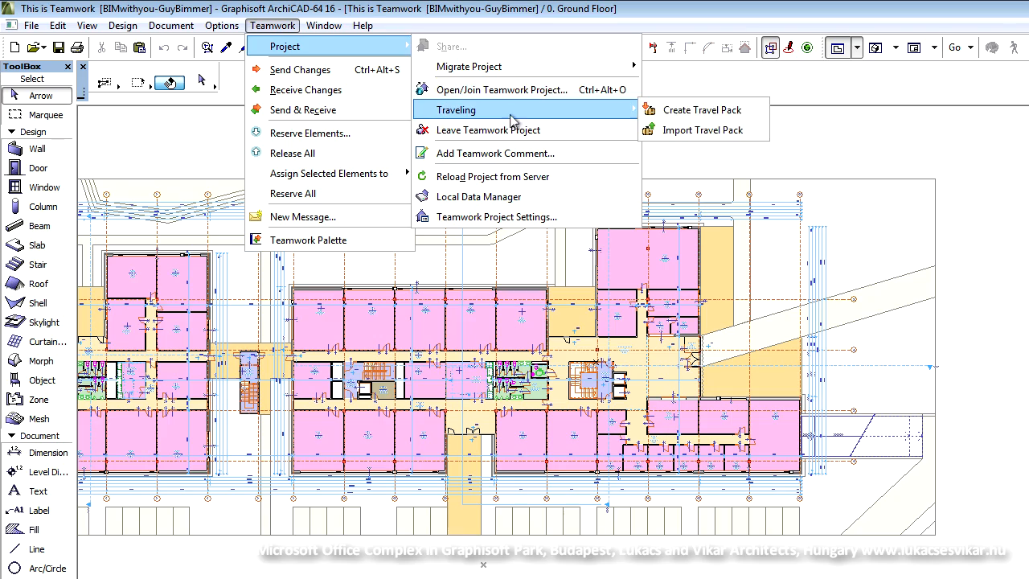
{"action": "left_click", "coordinate": [704, 109]}
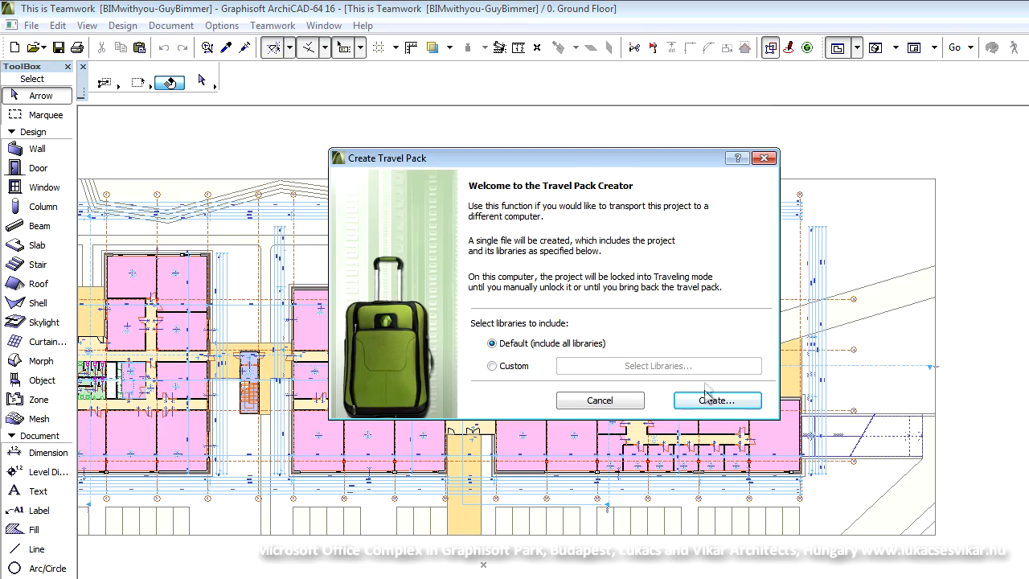
{"action": "left_click", "coordinate": [716, 400]}
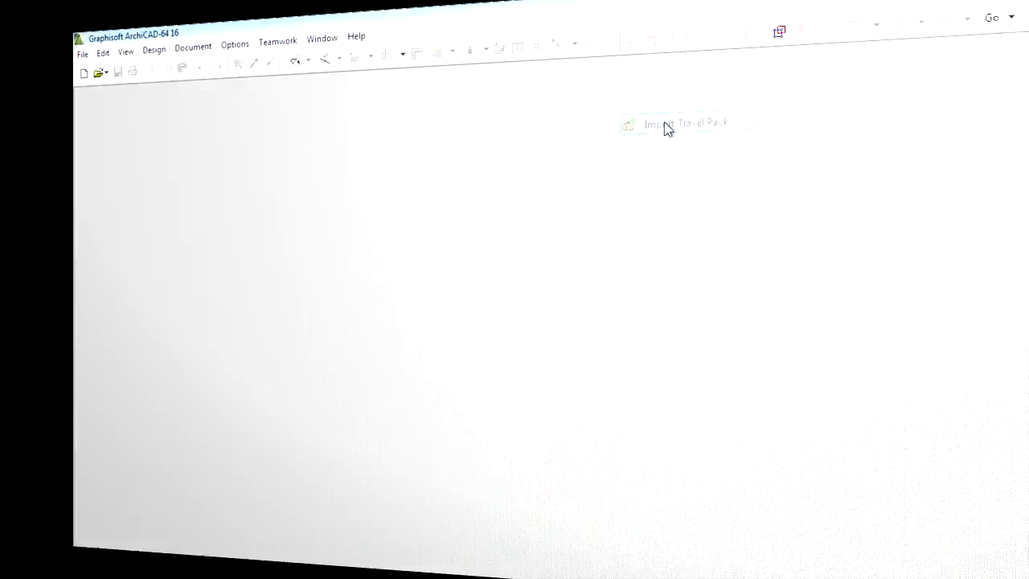
Start Import Travel Pack and browse to the This is BIM Server folder
{"action": "left_click", "coordinate": [254, 26]}
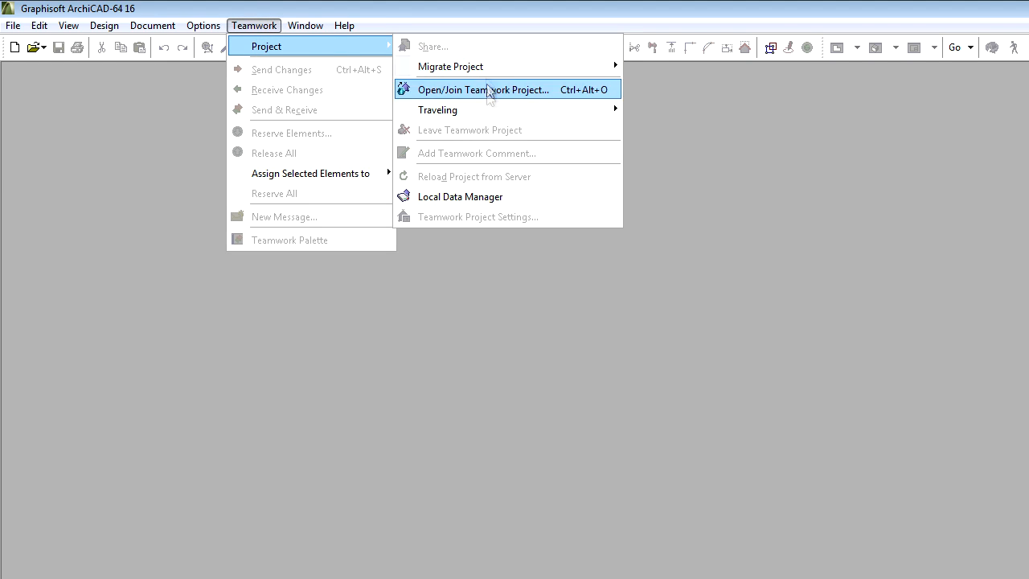
{"action": "mouse_move", "coordinate": [437, 110]}
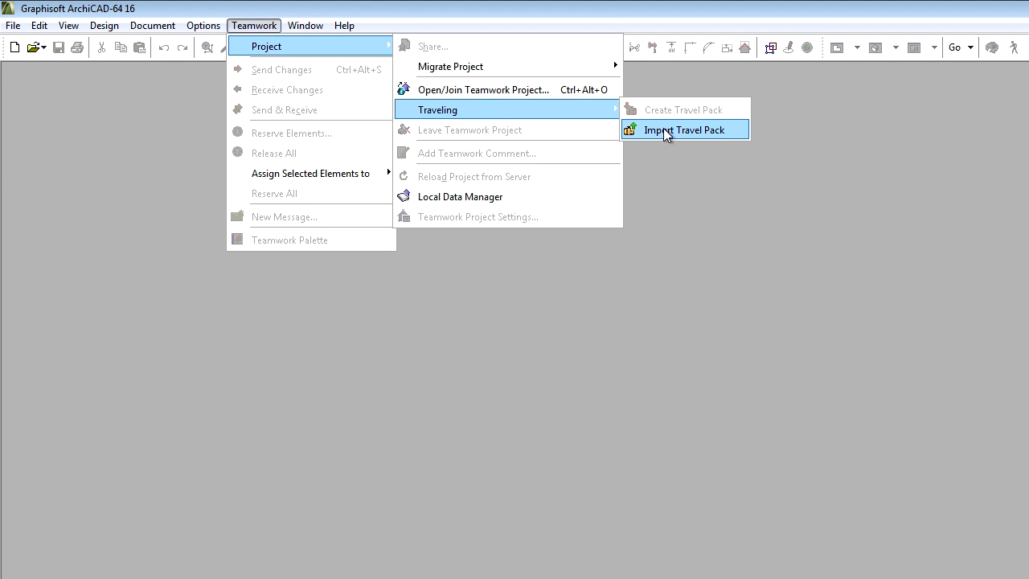
{"action": "left_click", "coordinate": [685, 129]}
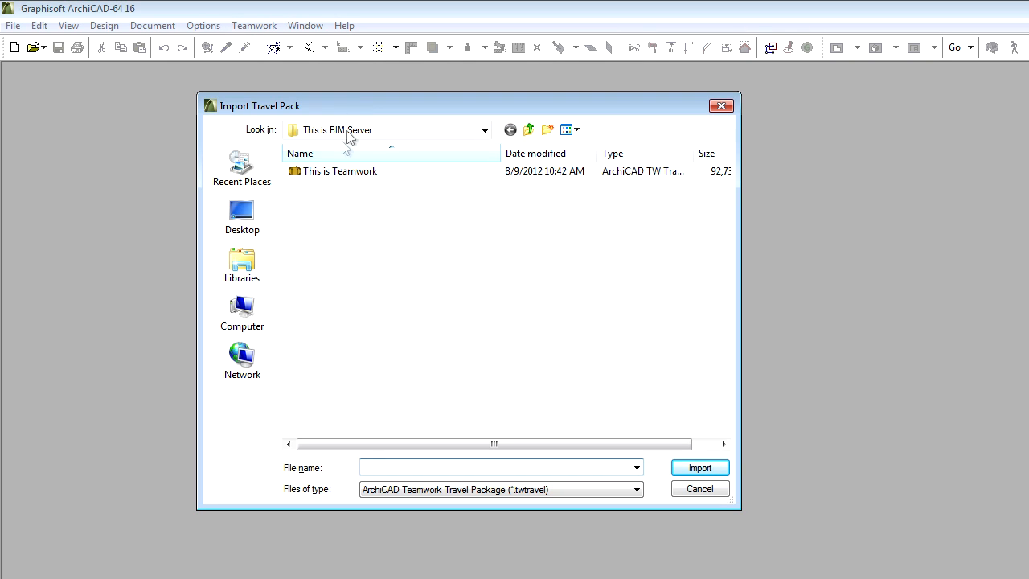
{"action": "left_click", "coordinate": [697, 467]}
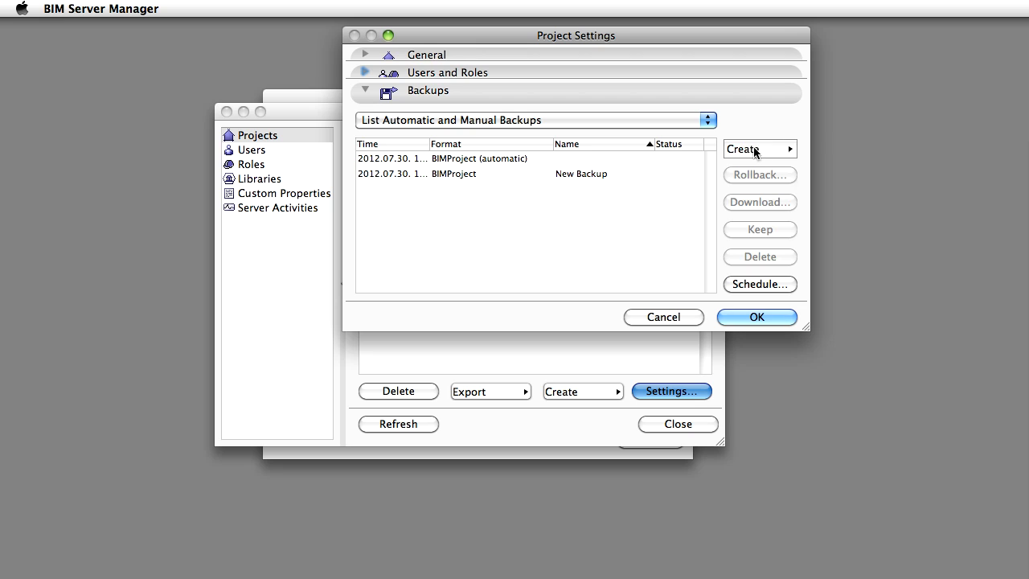
Create a manual backup, then show the Project Backup Schedule settings
{"action": "left_click", "coordinate": [756, 148]}
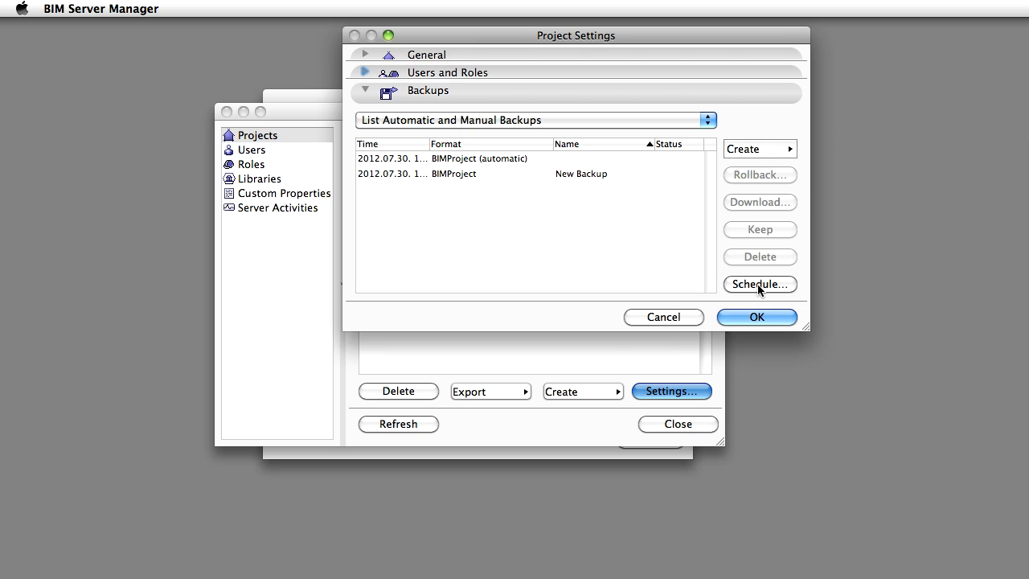
{"action": "left_click", "coordinate": [759, 283]}
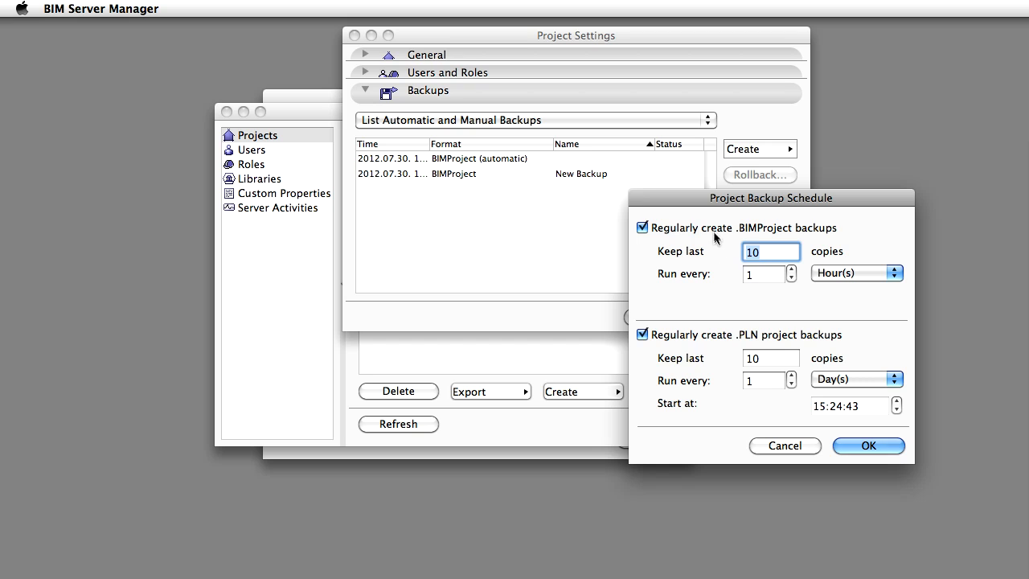
{"action": "mouse_move", "coordinate": [663, 331]}
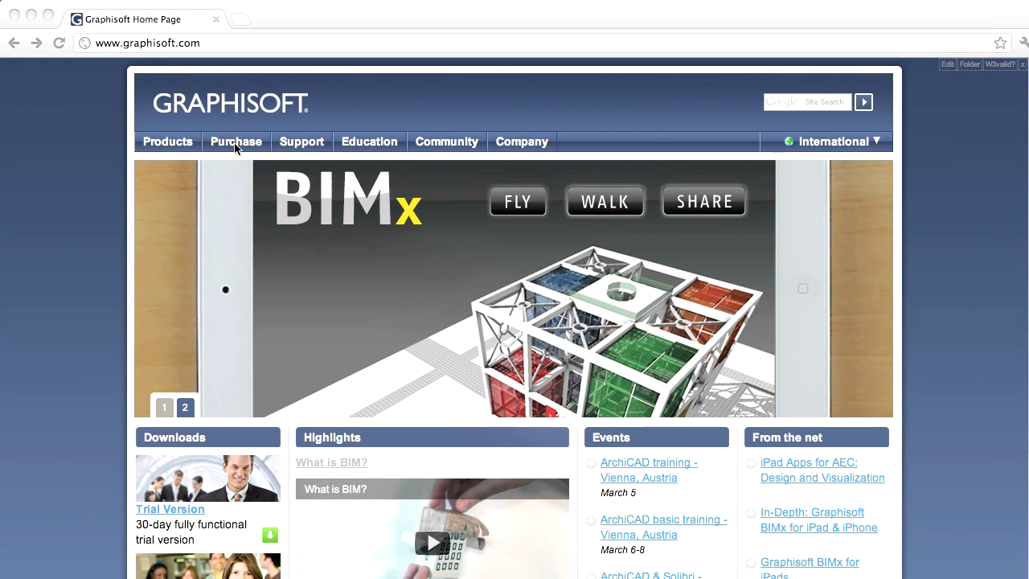
Follow the graphisoft.com Purchase menu link to the MyArchiCAD.com free download page
{"action": "left_click", "coordinate": [234, 142]}
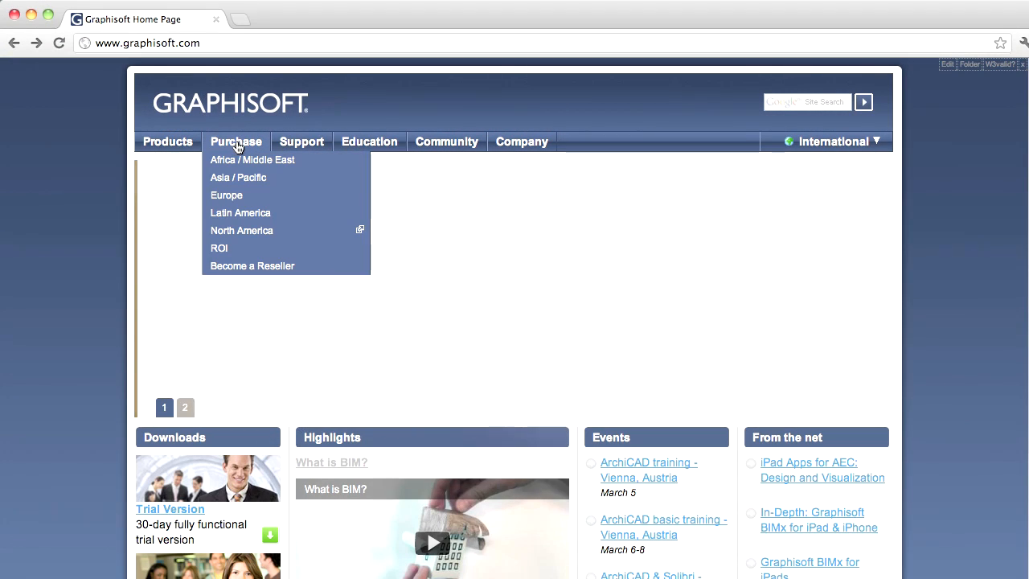
{"action": "left_click", "coordinate": [235, 142]}
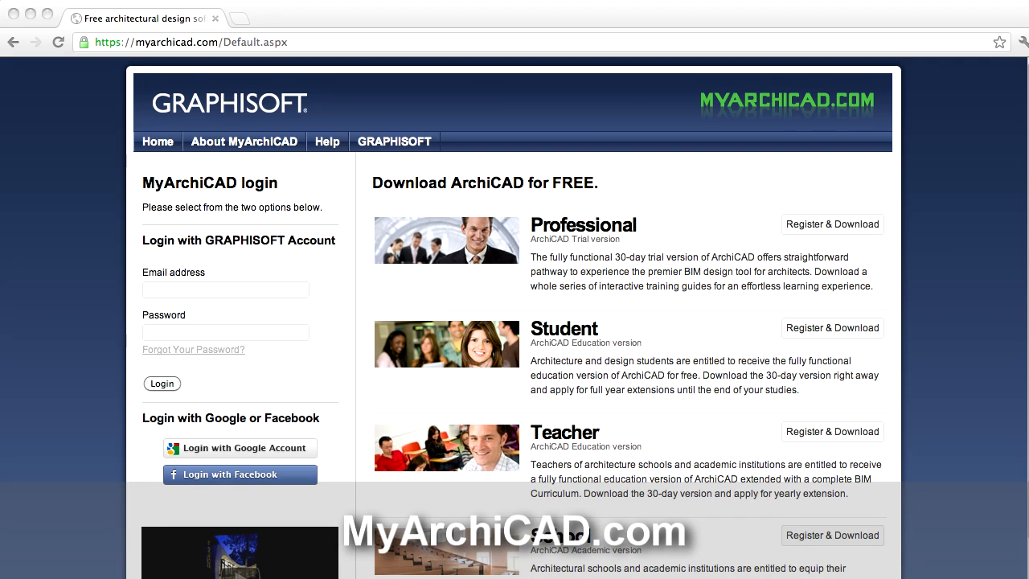
Log in and review the My Products list showing ArchiCAD 15, add-ons and other downloads
{"action": "left_click", "coordinate": [161, 383]}
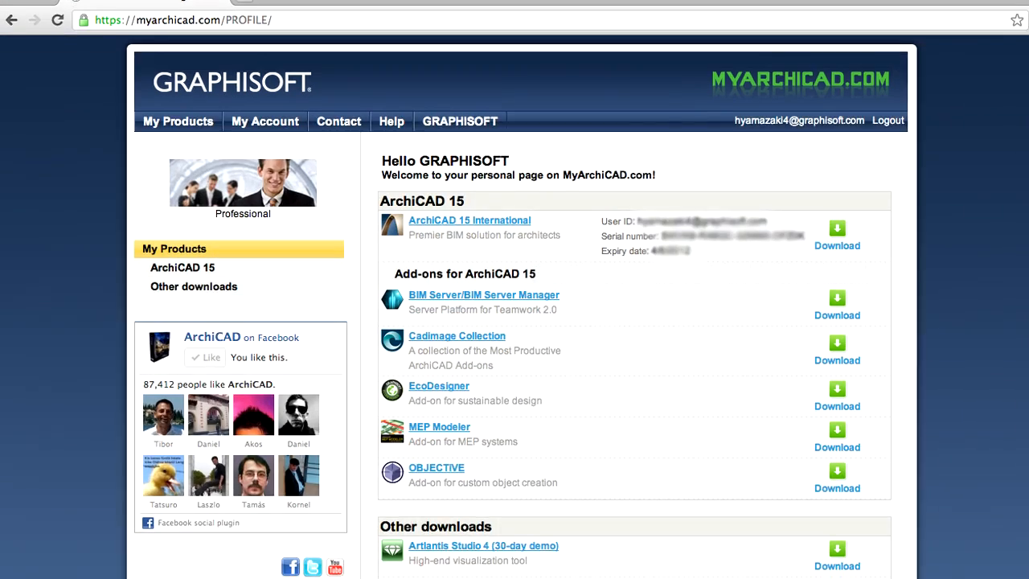
{"action": "scroll", "scroll_direction": "down", "scroll_amount": 3}
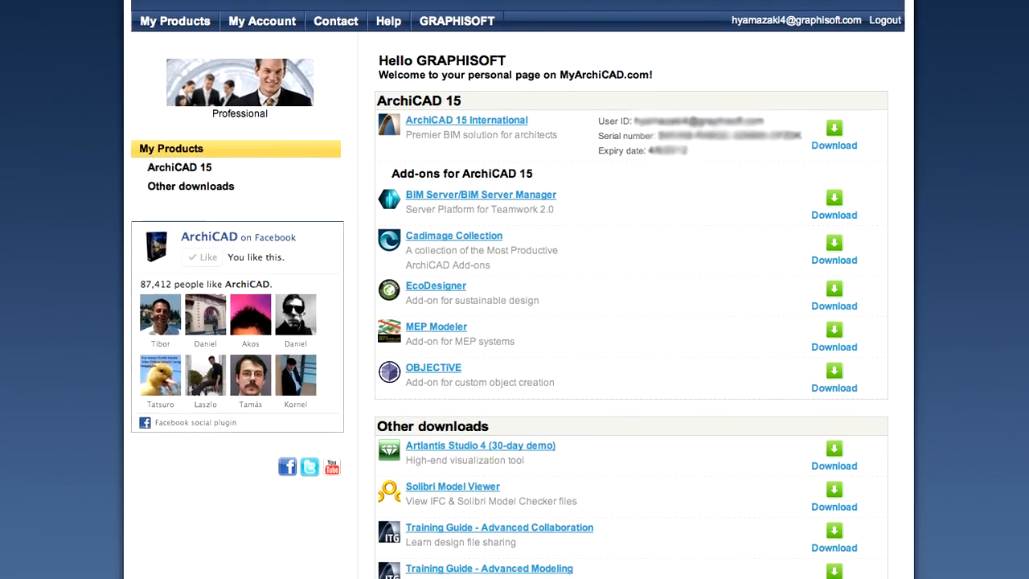